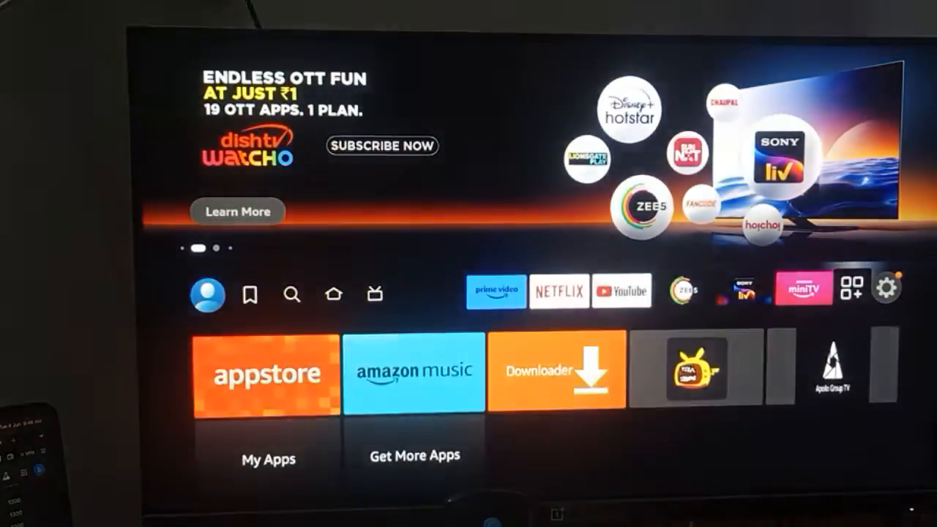
- Bring up the Settings menu from the Fire TV home screen's gear icon
click(887, 287)
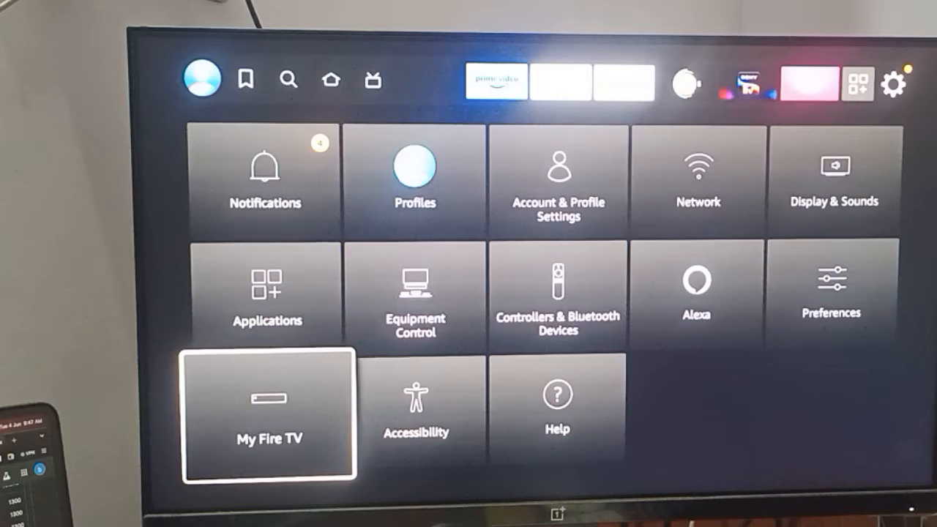
- Choose Restart under My Fire TV and confirm so the stick powers off
click(270, 416)
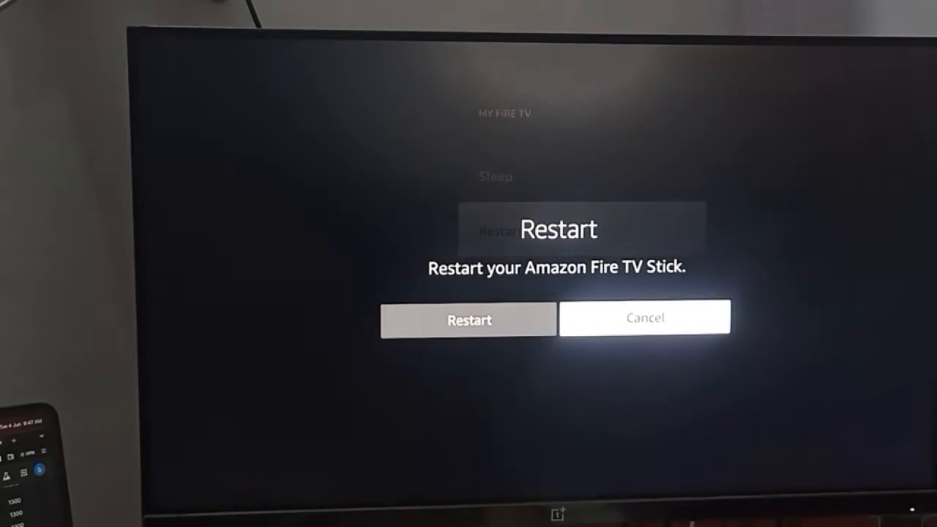
click(469, 319)
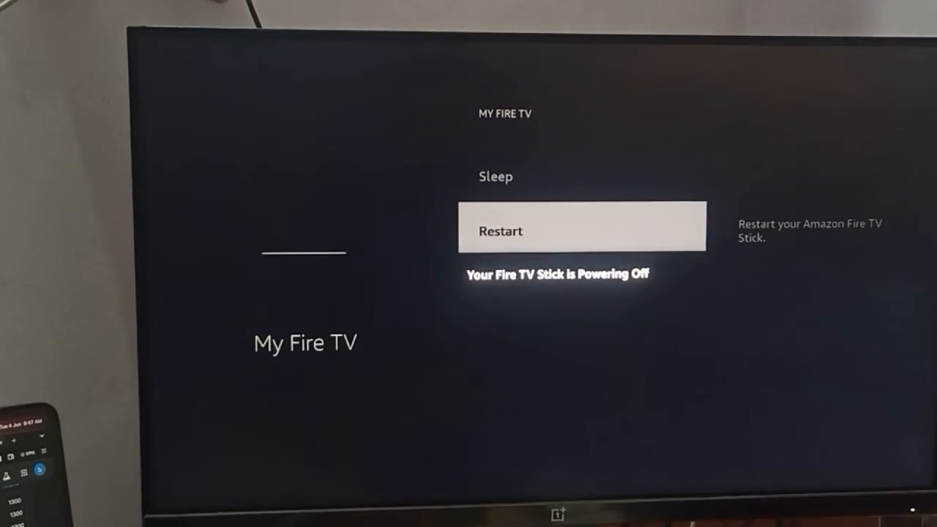